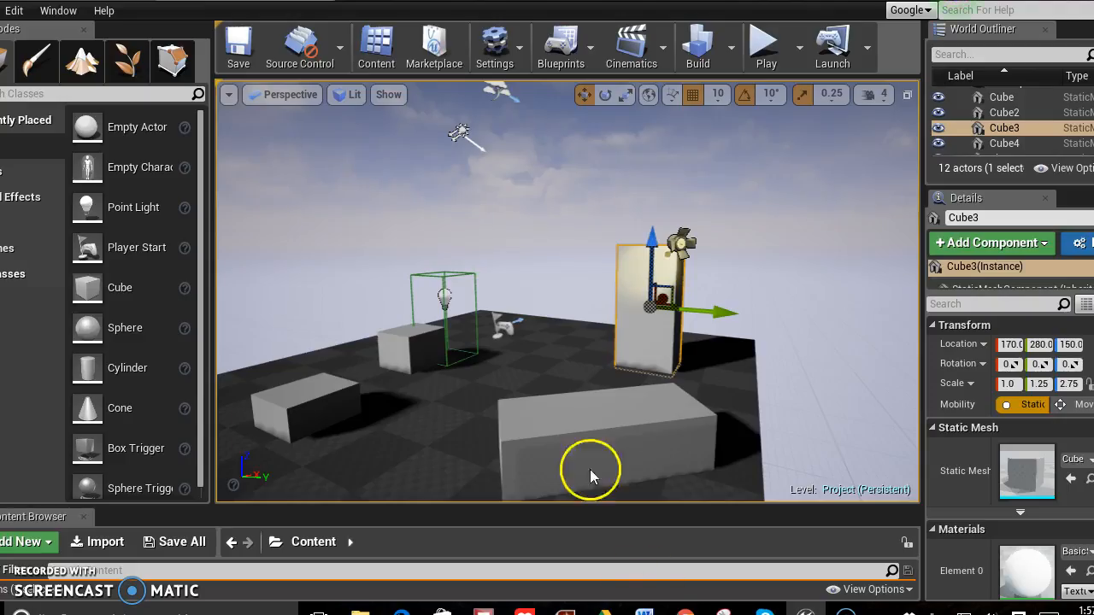
pyautogui.moveTo(526, 253)
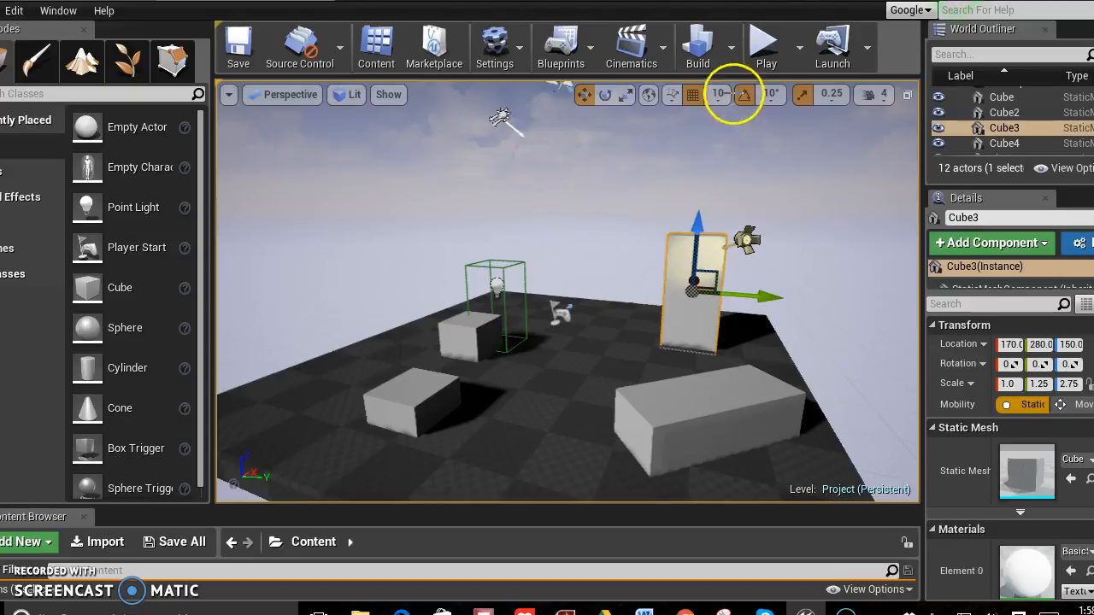
pyautogui.moveTo(766, 43)
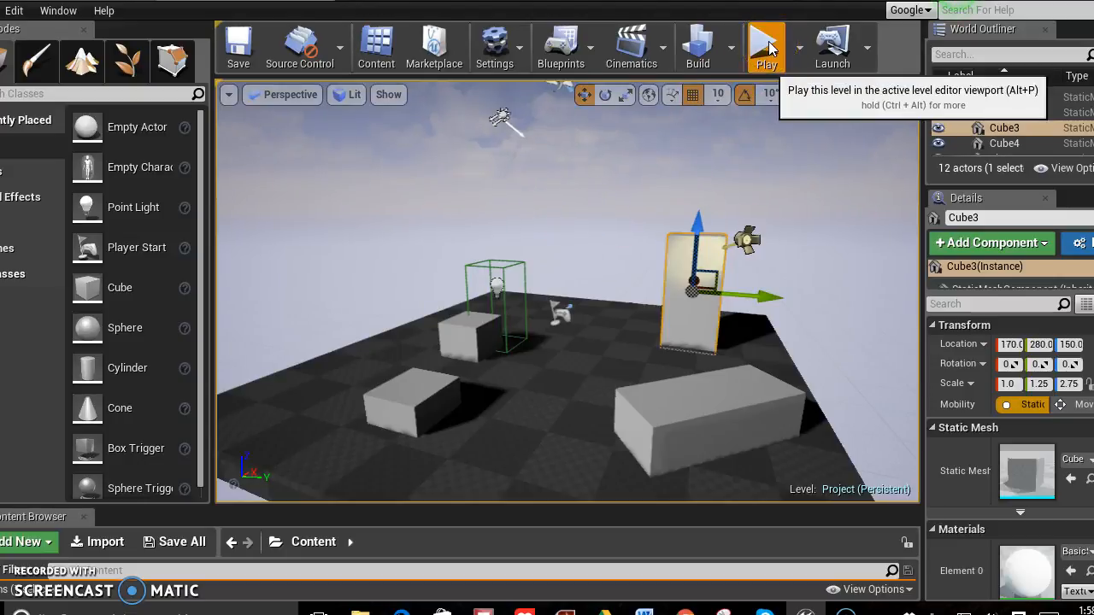
# Play the level in the viewport and look around toward the tall block and low grey boxes
pyautogui.click(765, 44)
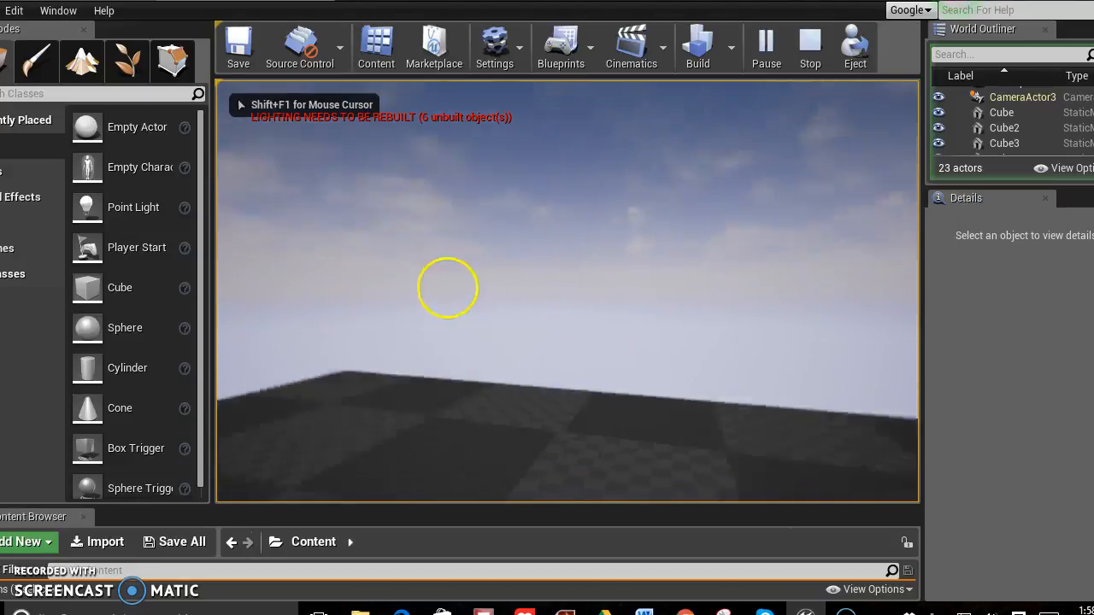
pyautogui.moveTo(448, 287); pyautogui.dragTo(217, 328)
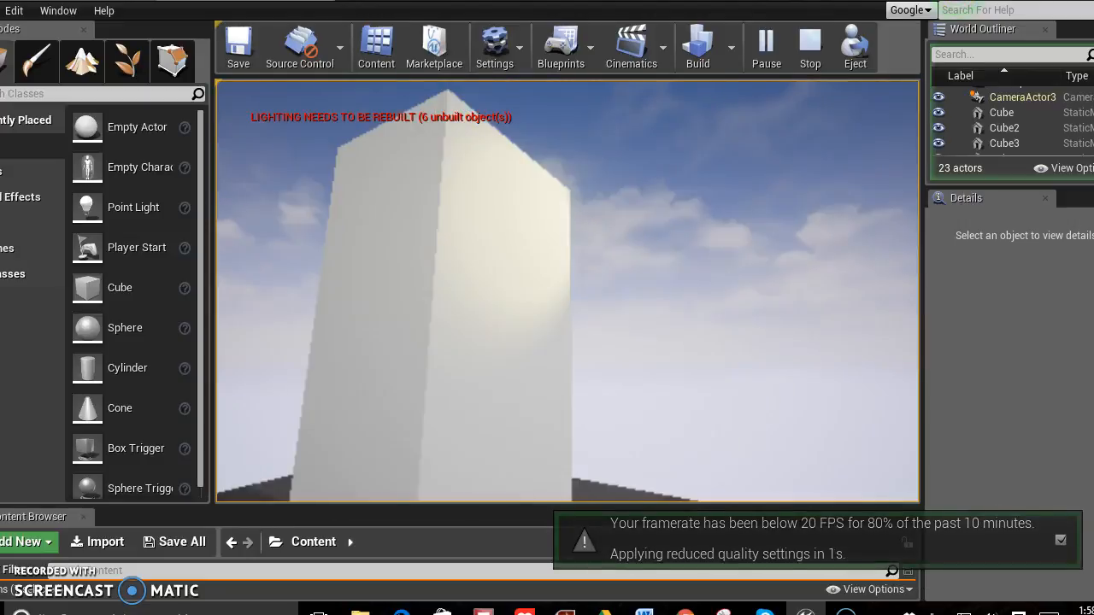
pyautogui.moveTo(564, 291); pyautogui.dragTo(461, 462)
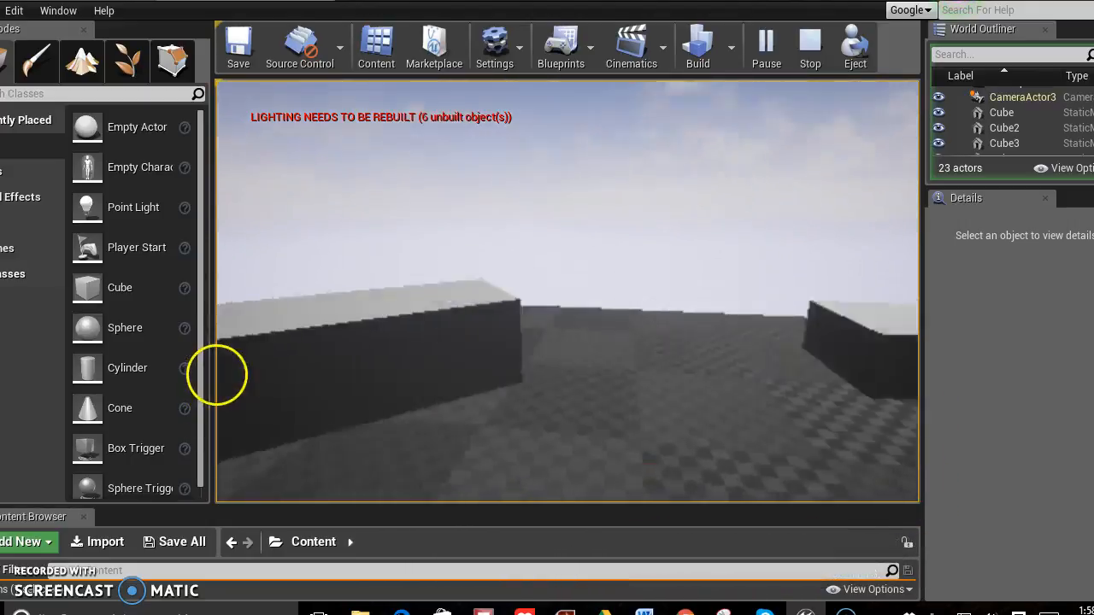
pyautogui.moveTo(219, 374); pyautogui.dragTo(284, 139)
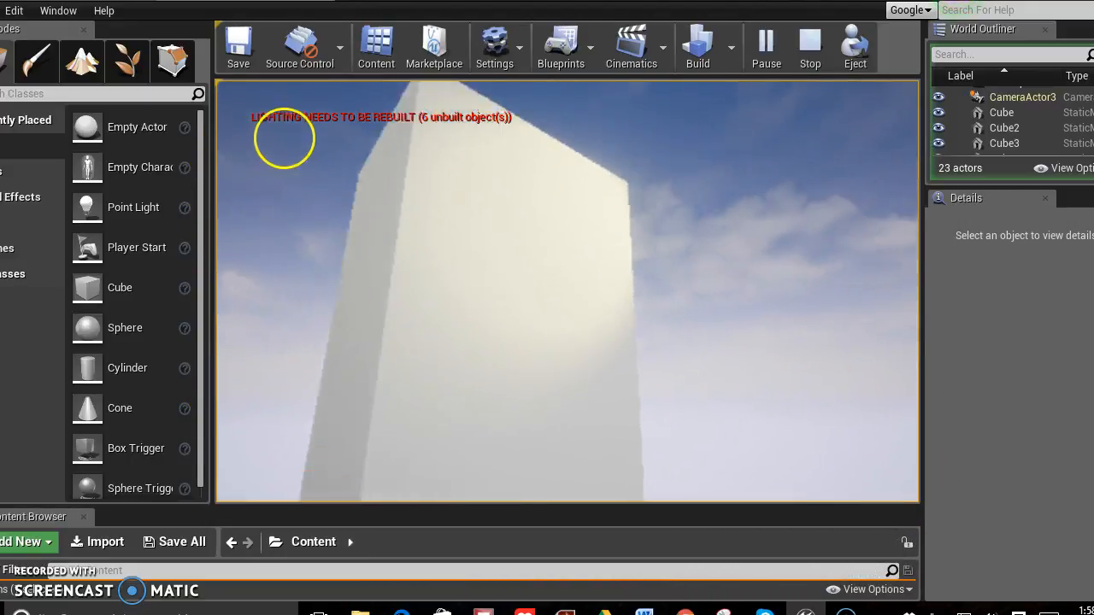
pyautogui.moveTo(284, 136); pyautogui.dragTo(841, 478)
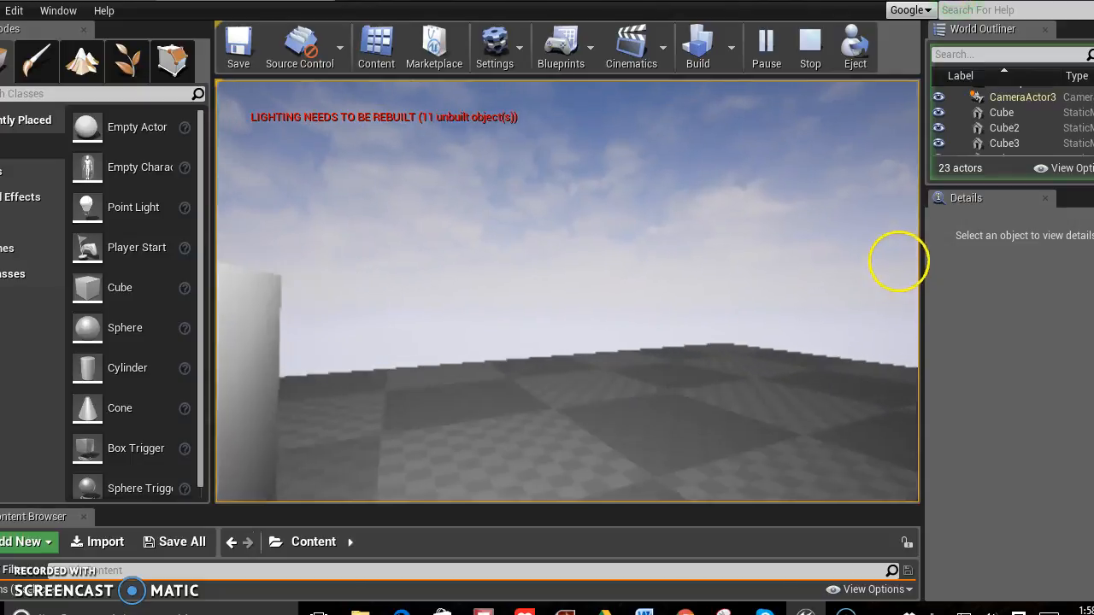
pyautogui.moveTo(898, 260); pyautogui.dragTo(856, 159)
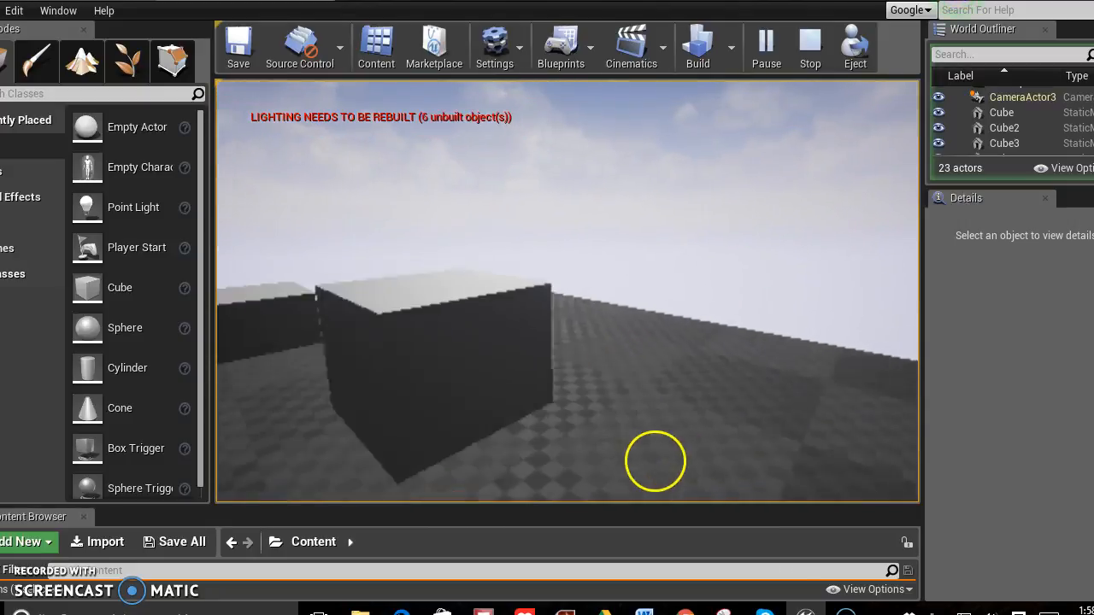
pyautogui.moveTo(656, 461); pyautogui.dragTo(537, 469)
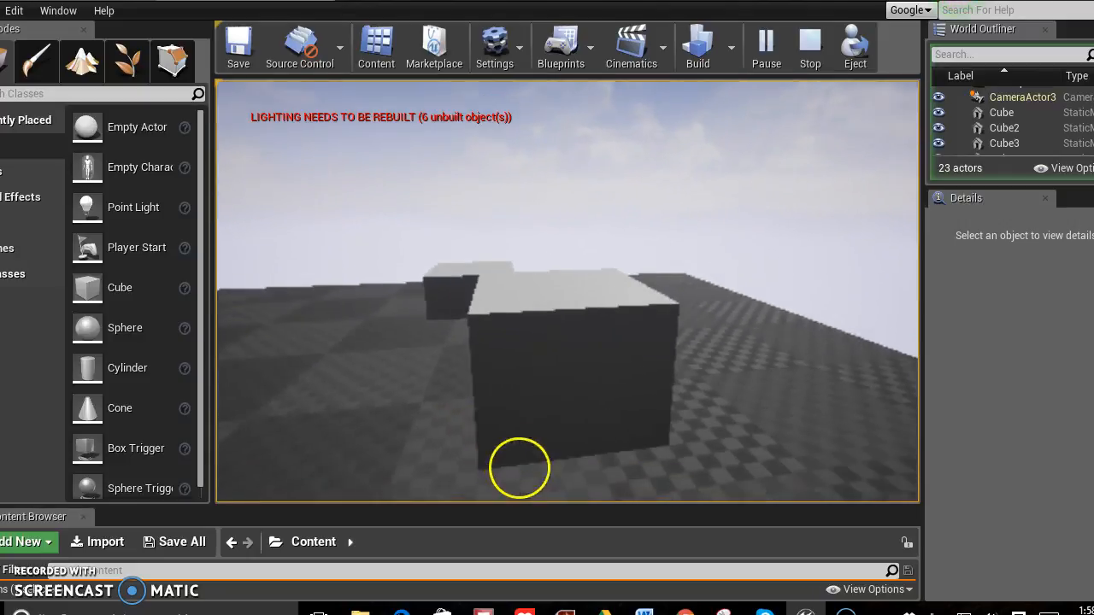
pyautogui.moveTo(520, 468); pyautogui.dragTo(499, 439)
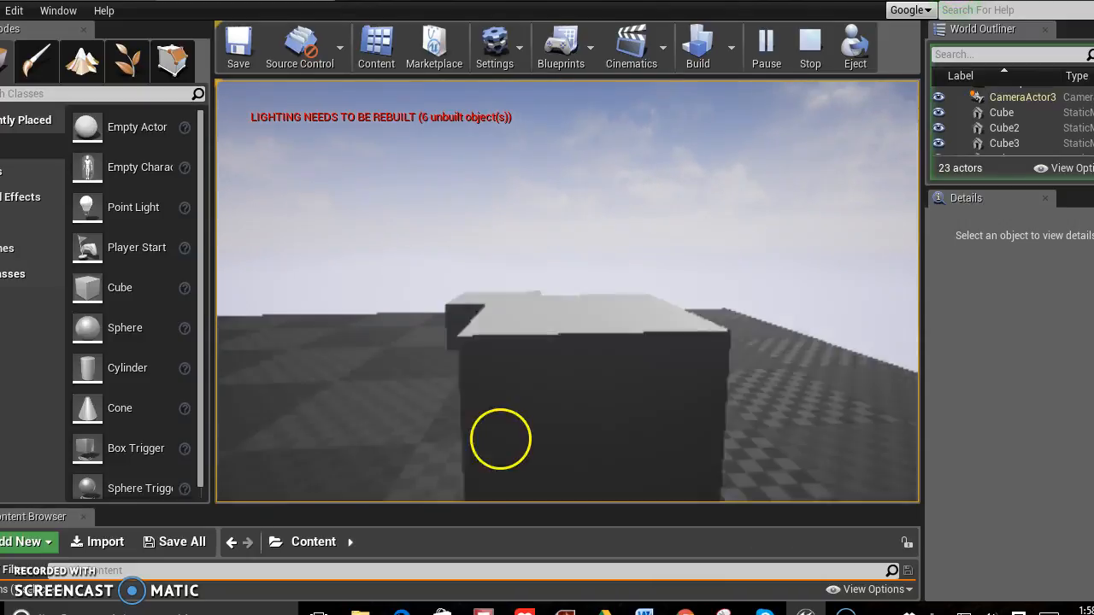